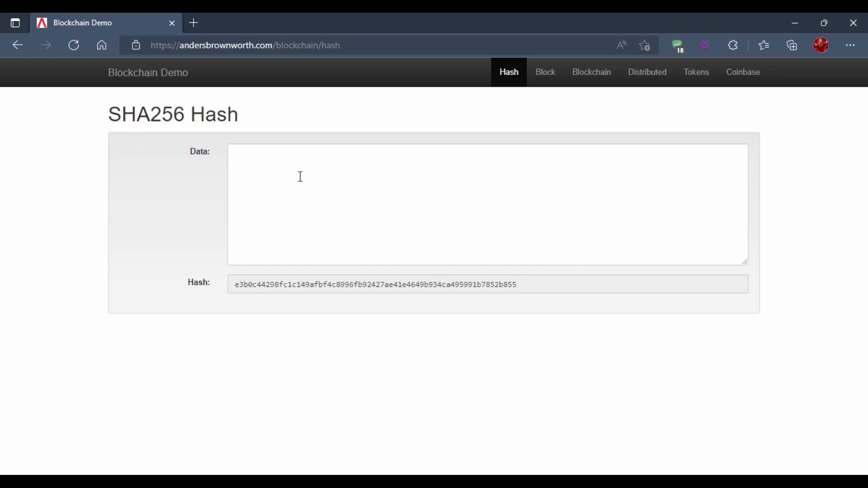
Try short inputs gfjm, gfj, tpl.s, room and yan in the Data field to see each hash change.
{"action": "type", "text": "gfjm"}
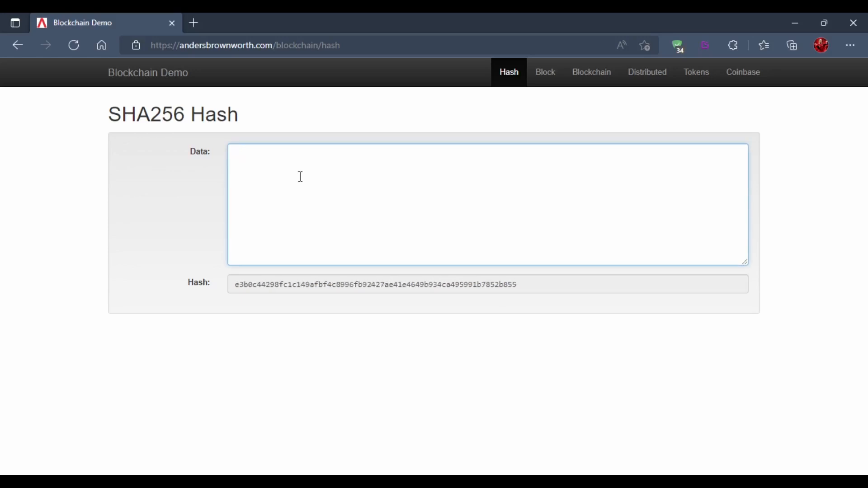
{"action": "type", "text": "gfj"}
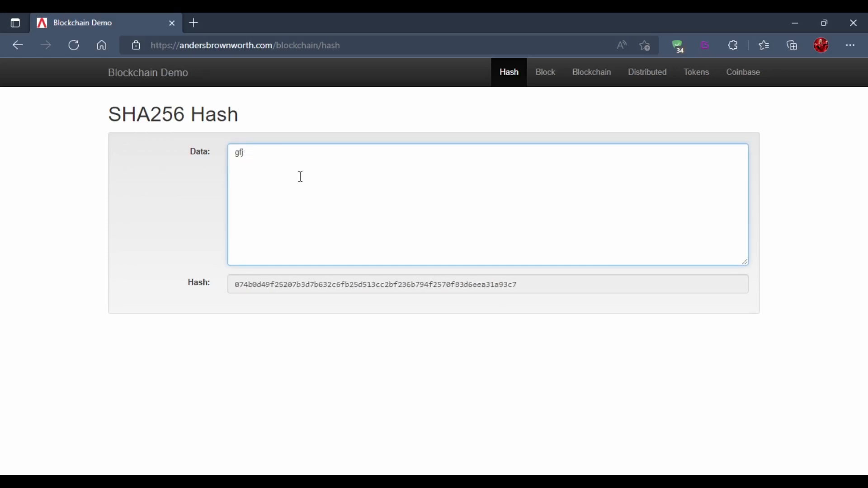
{"action": "type", "text": "tpl.s"}
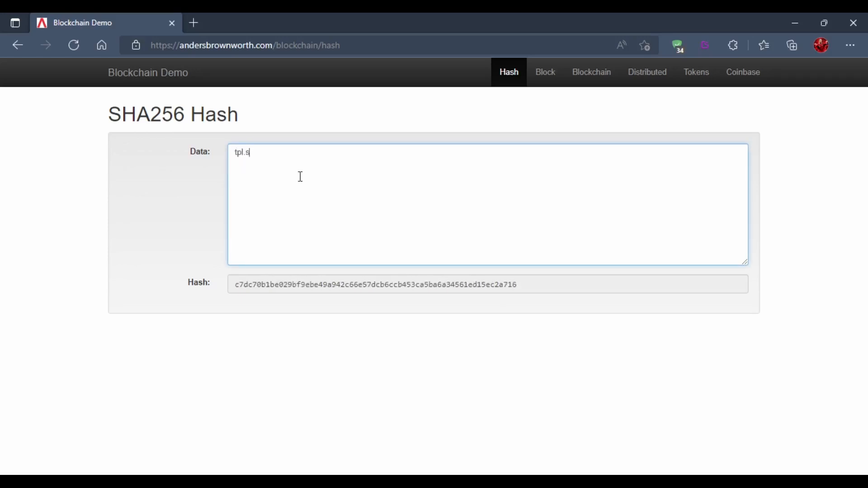
{"action": "type", "text": "room"}
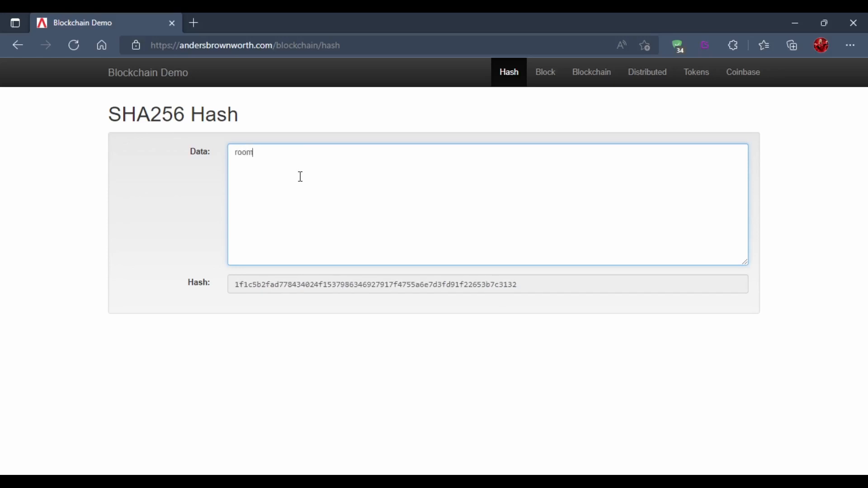
{"action": "type", "text": "yan"}
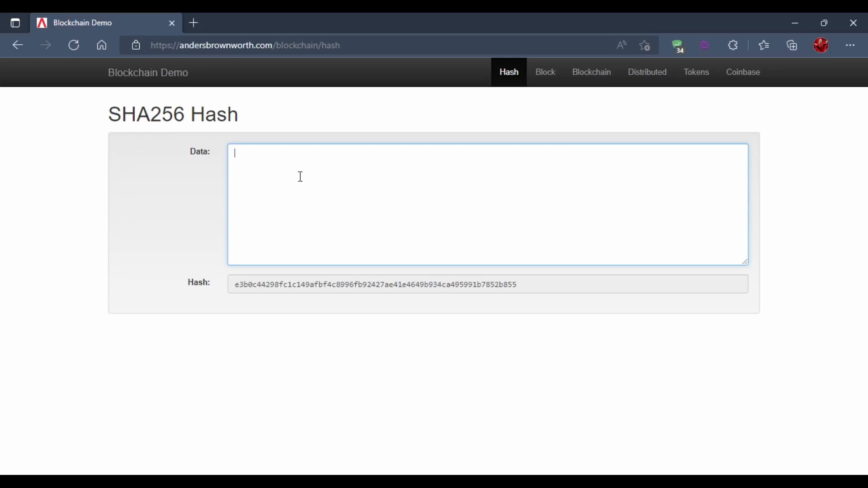
Enter roomyan, correct it to roomyavfsd, then add fm;sljk;j;ljkf;ldf, watching the hash update.
{"action": "type", "text": "roomyan"}
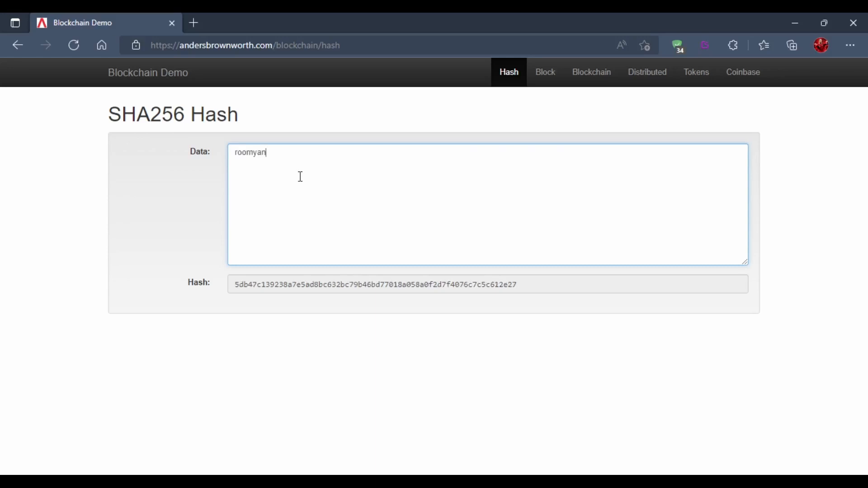
{"action": "key", "text": "Backspace"}
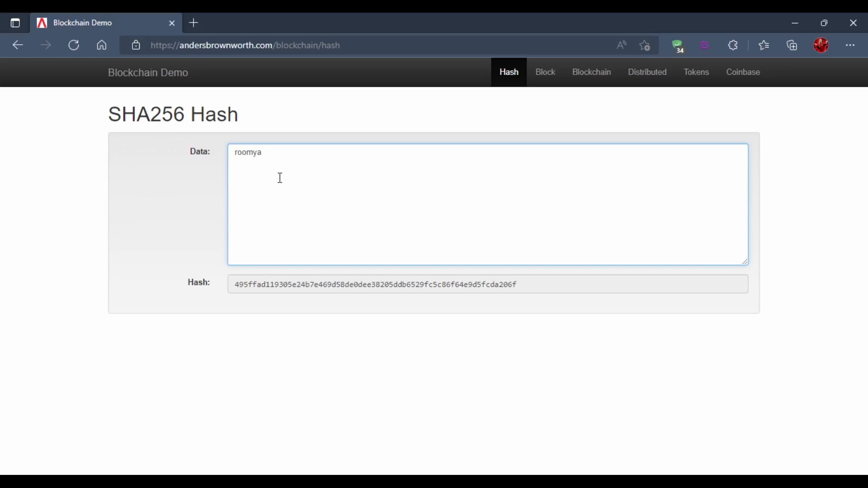
{"action": "type", "text": "v"}
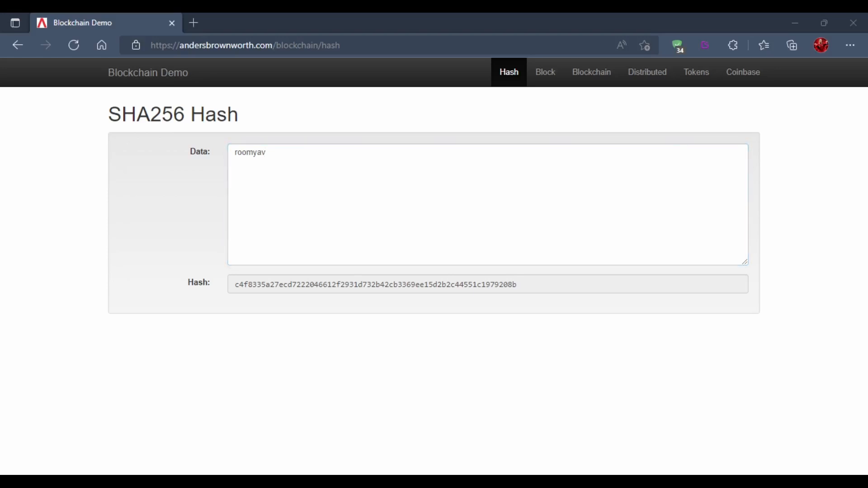
{"action": "type", "text": "fsd"}
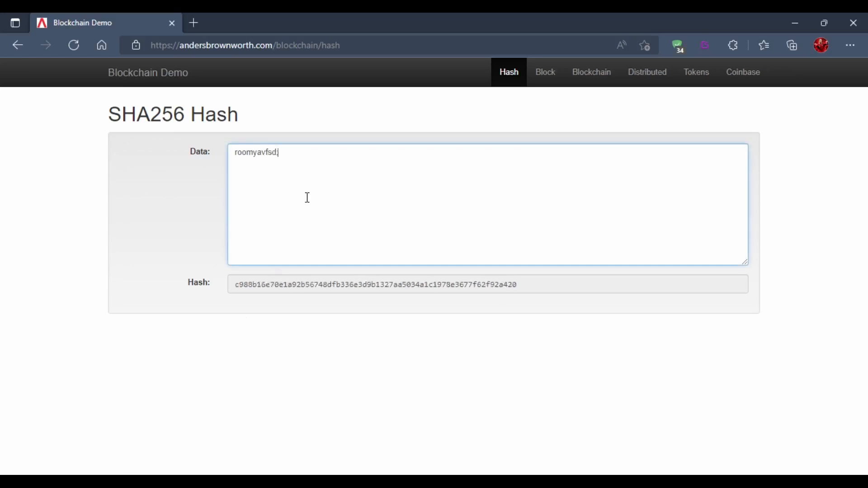
{"action": "type", "text": "fm;sljk;j;ljkf;ldf;"}
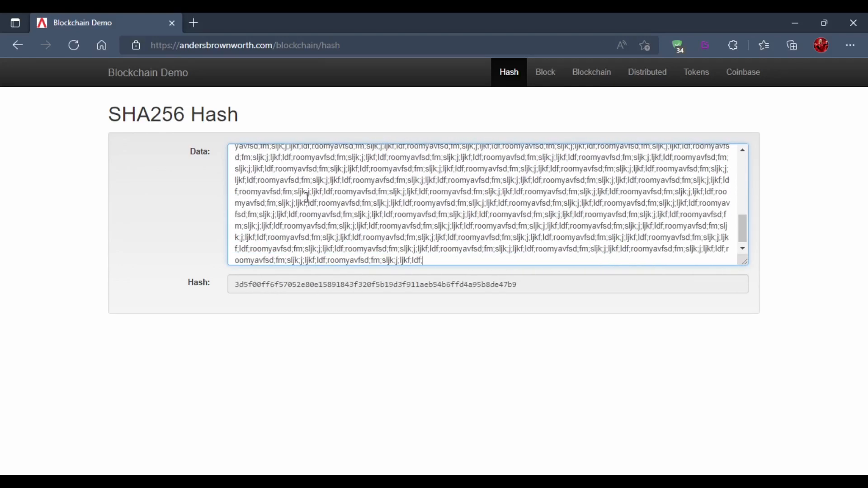
Enlarge the Data box so the long repeated text shows while the 64-character hash stays fixed.
{"action": "left_click_drag", "start_coordinate": [748, 265], "coordinate": [803, 382]}
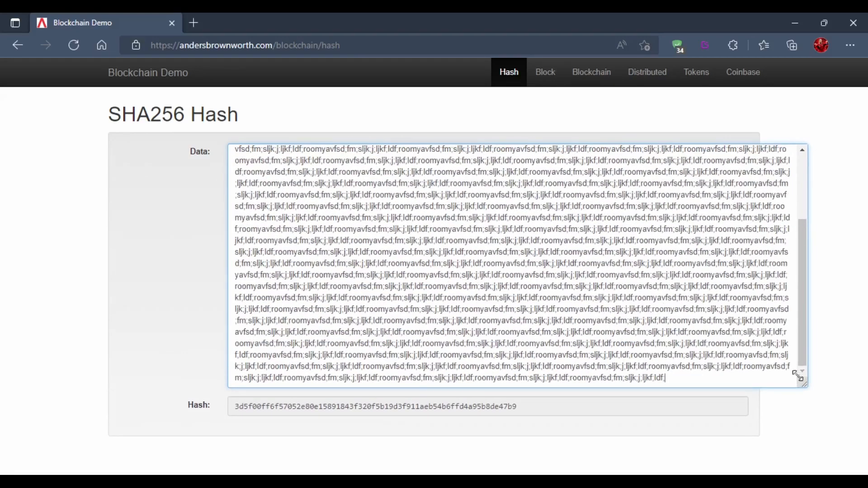